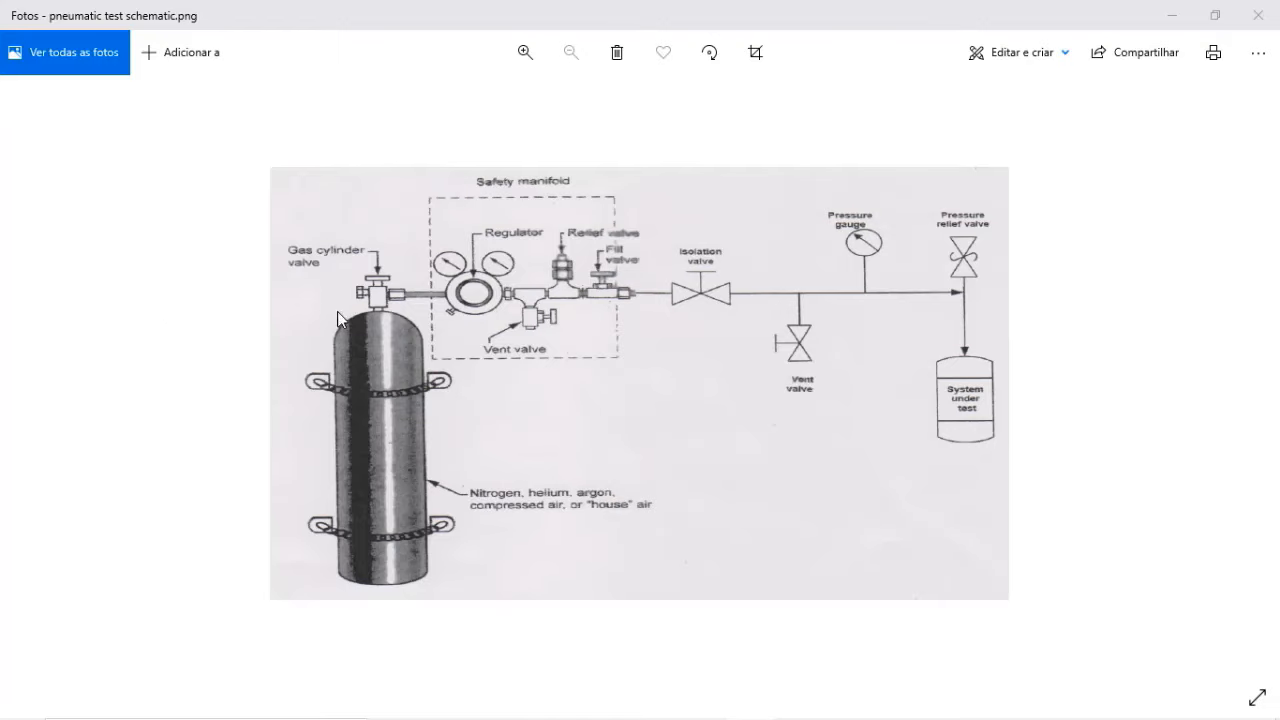
{"action": "mouse_move", "coordinate": [400, 355]}
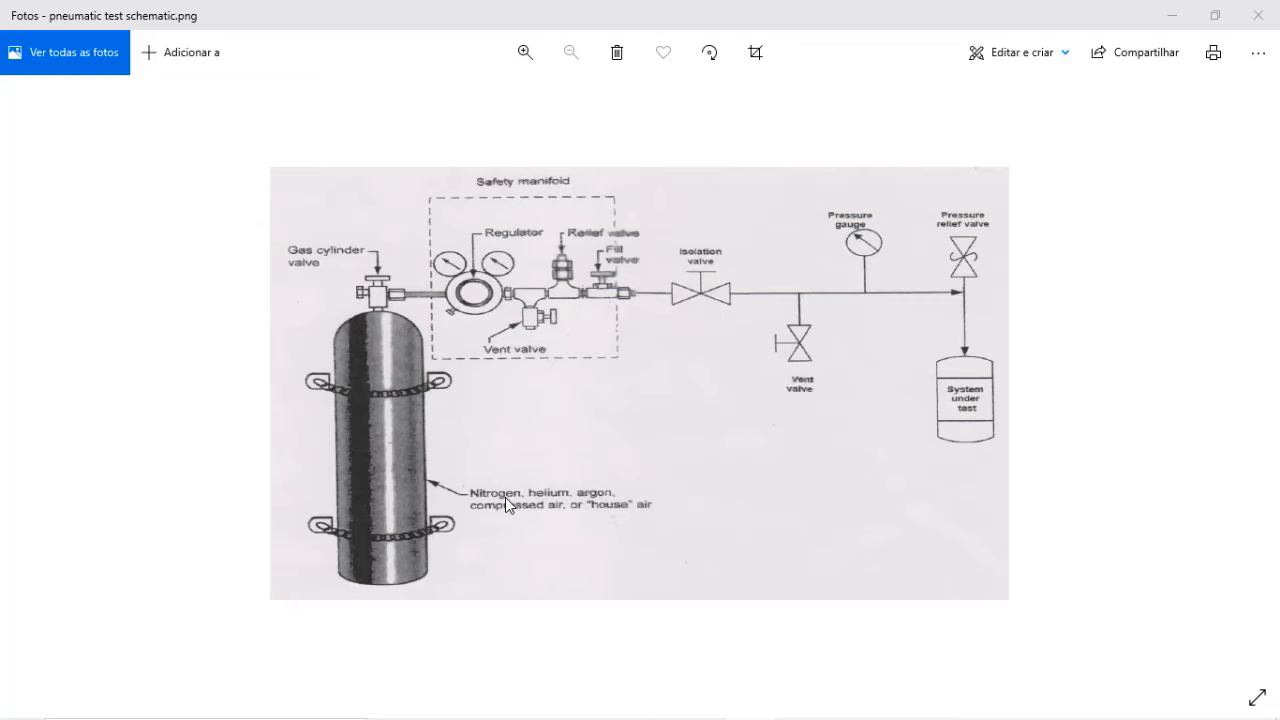
{"action": "mouse_move", "coordinate": [595, 500]}
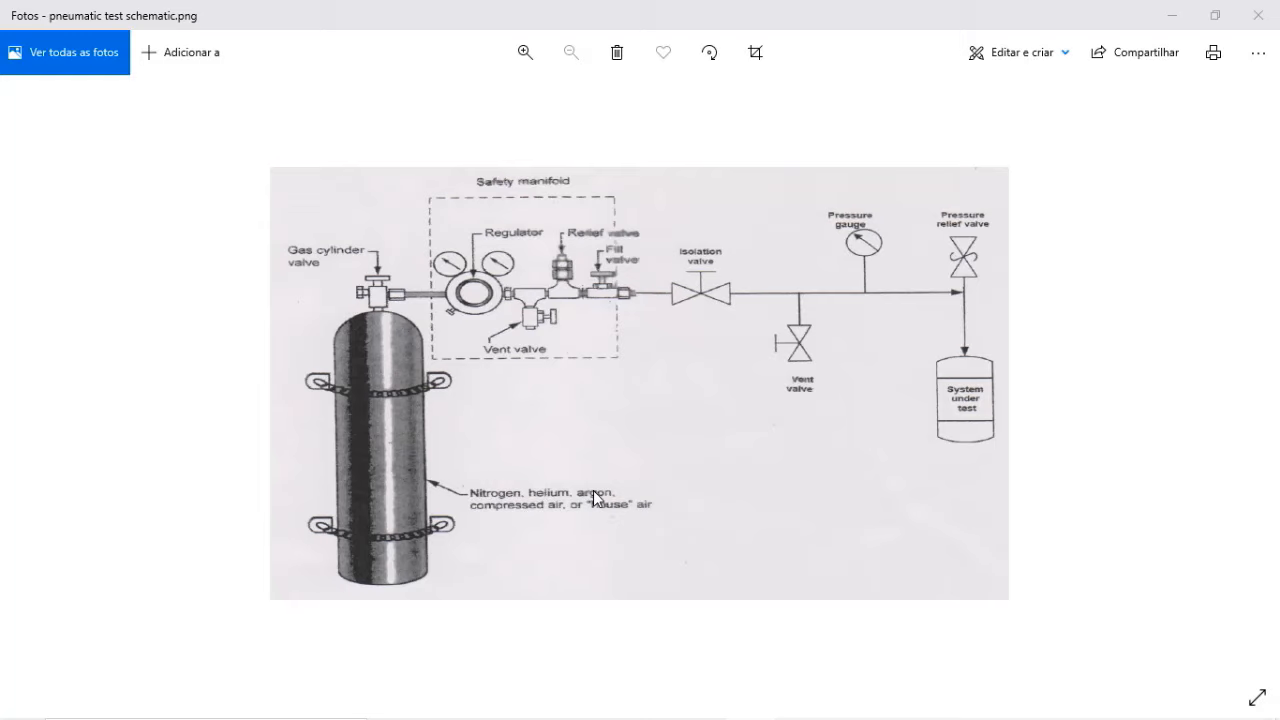
{"action": "mouse_move", "coordinate": [610, 515]}
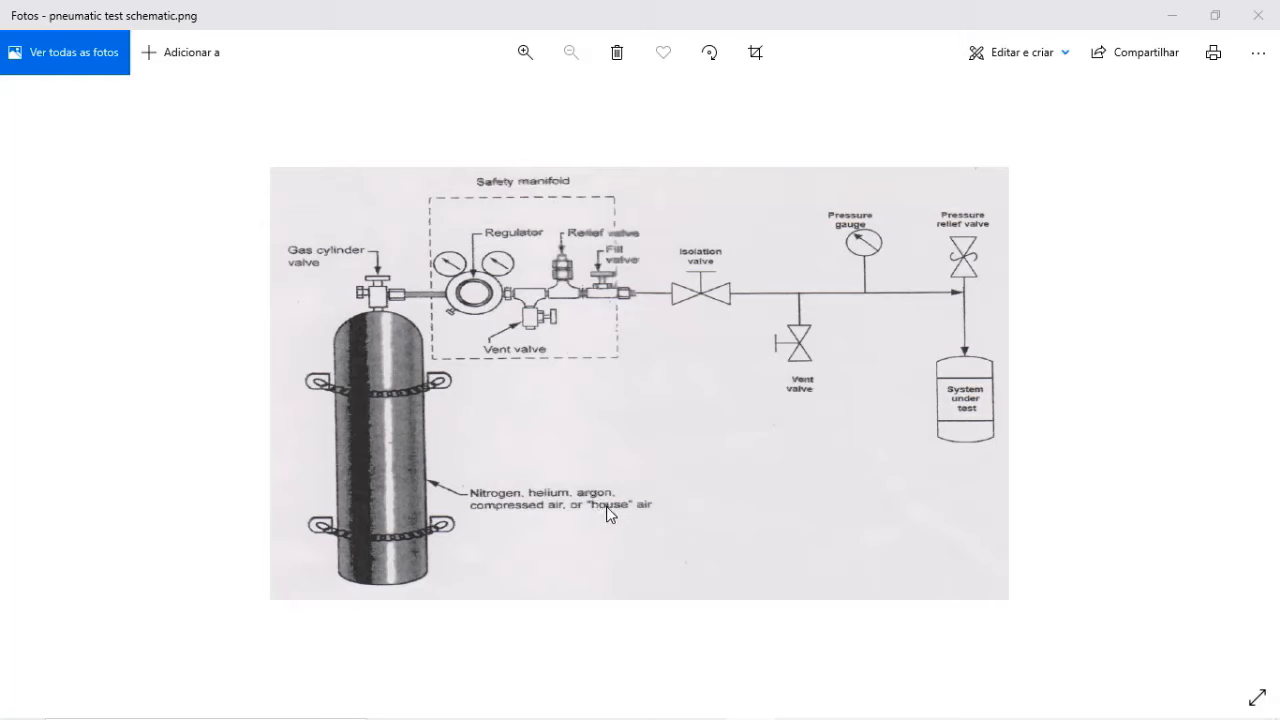
{"action": "mouse_move", "coordinate": [424, 344]}
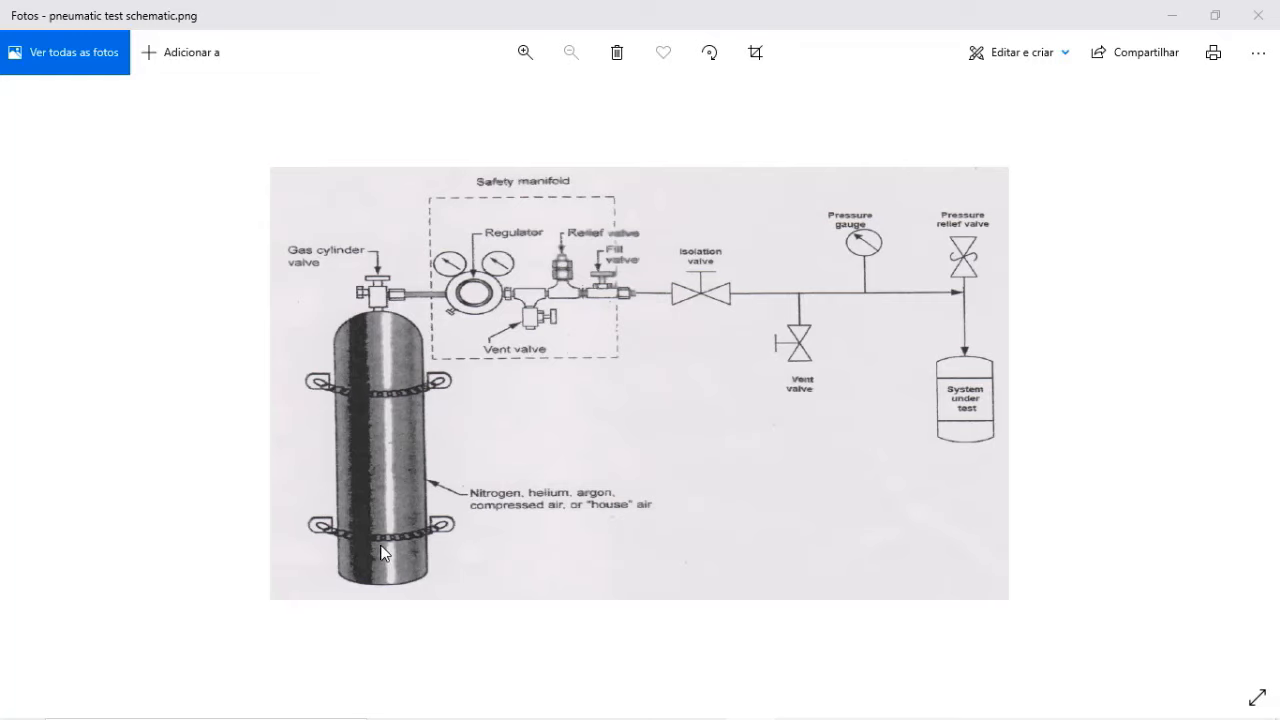
{"action": "mouse_move", "coordinate": [349, 525]}
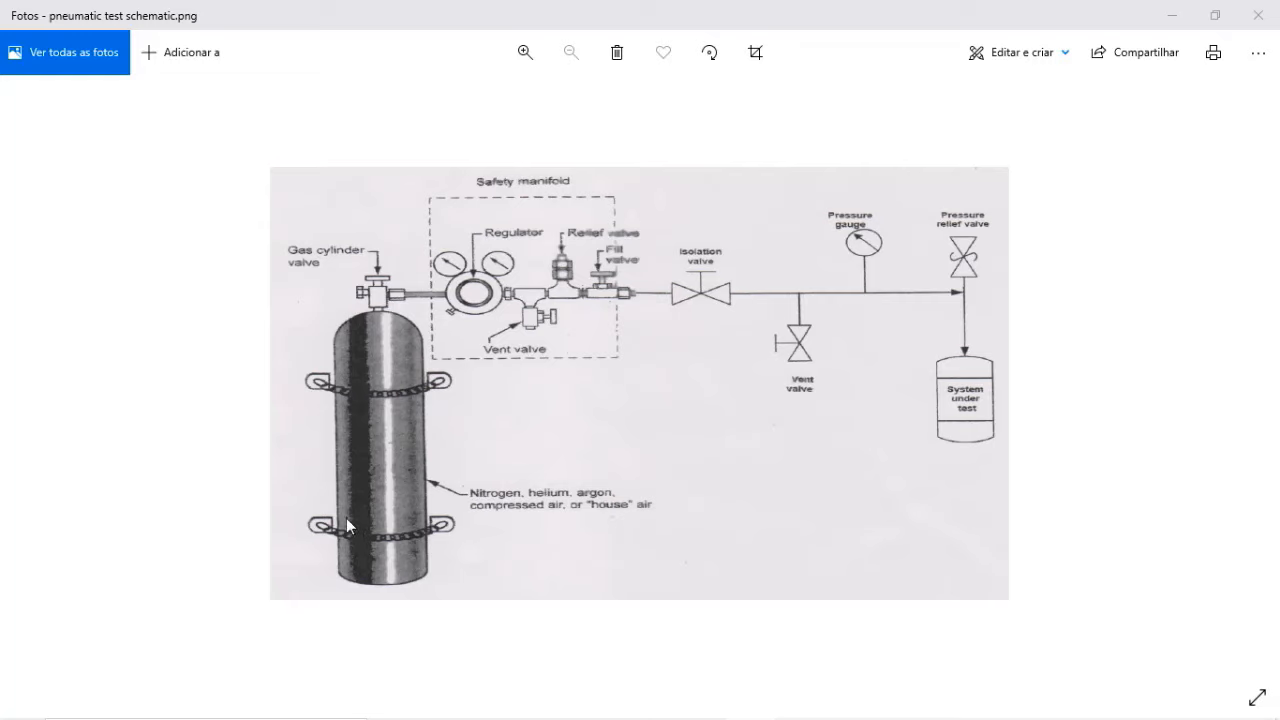
{"action": "mouse_move", "coordinate": [613, 263]}
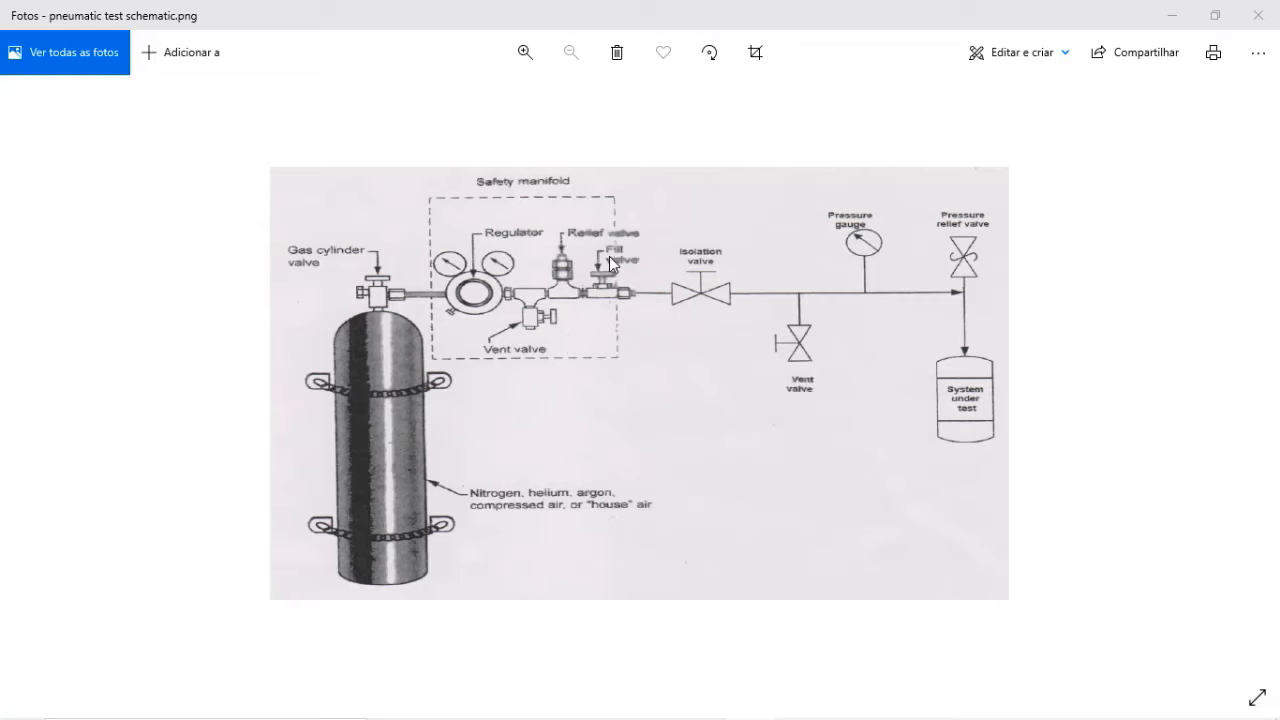
{"action": "mouse_move", "coordinate": [482, 238]}
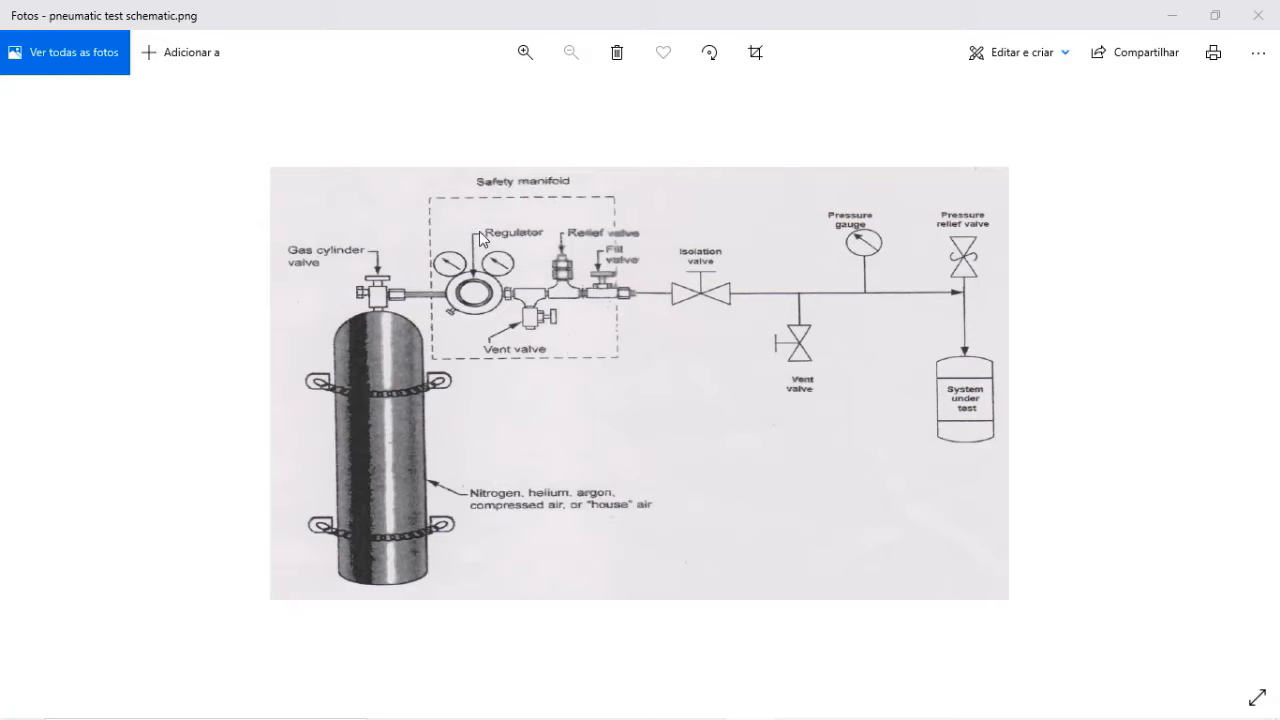
{"action": "mouse_move", "coordinate": [477, 248]}
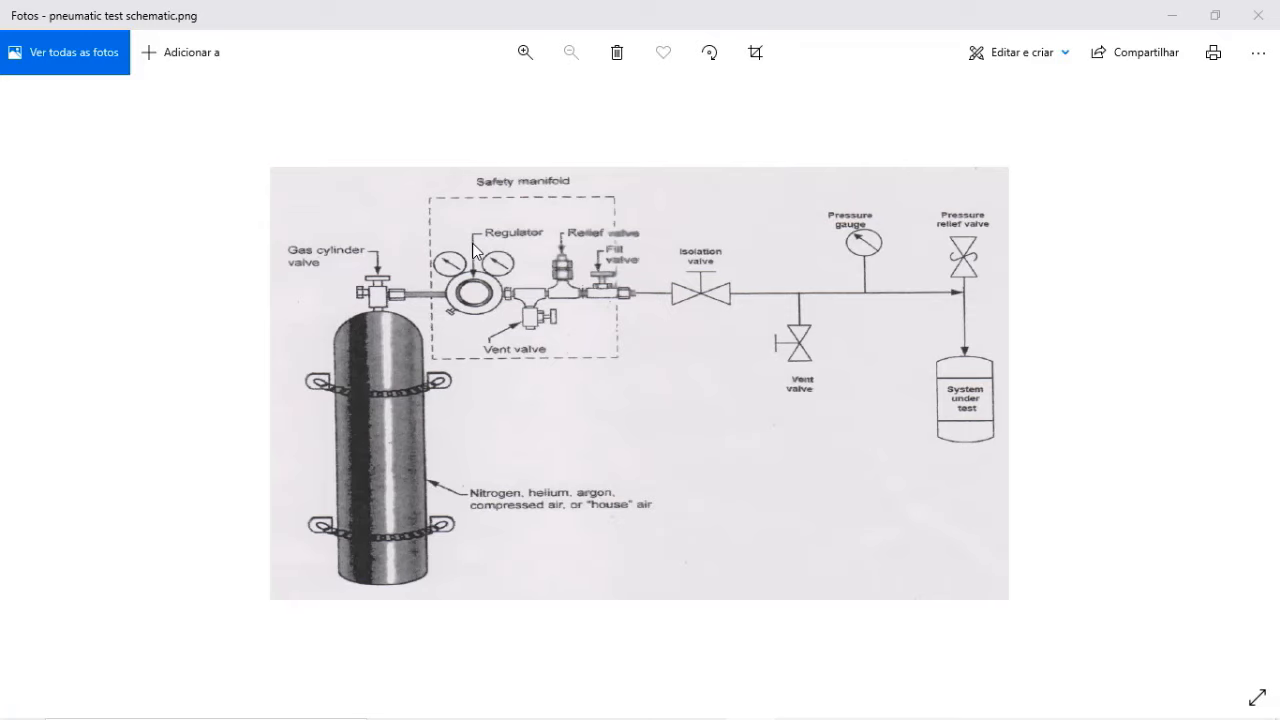
{"action": "mouse_move", "coordinate": [910, 301]}
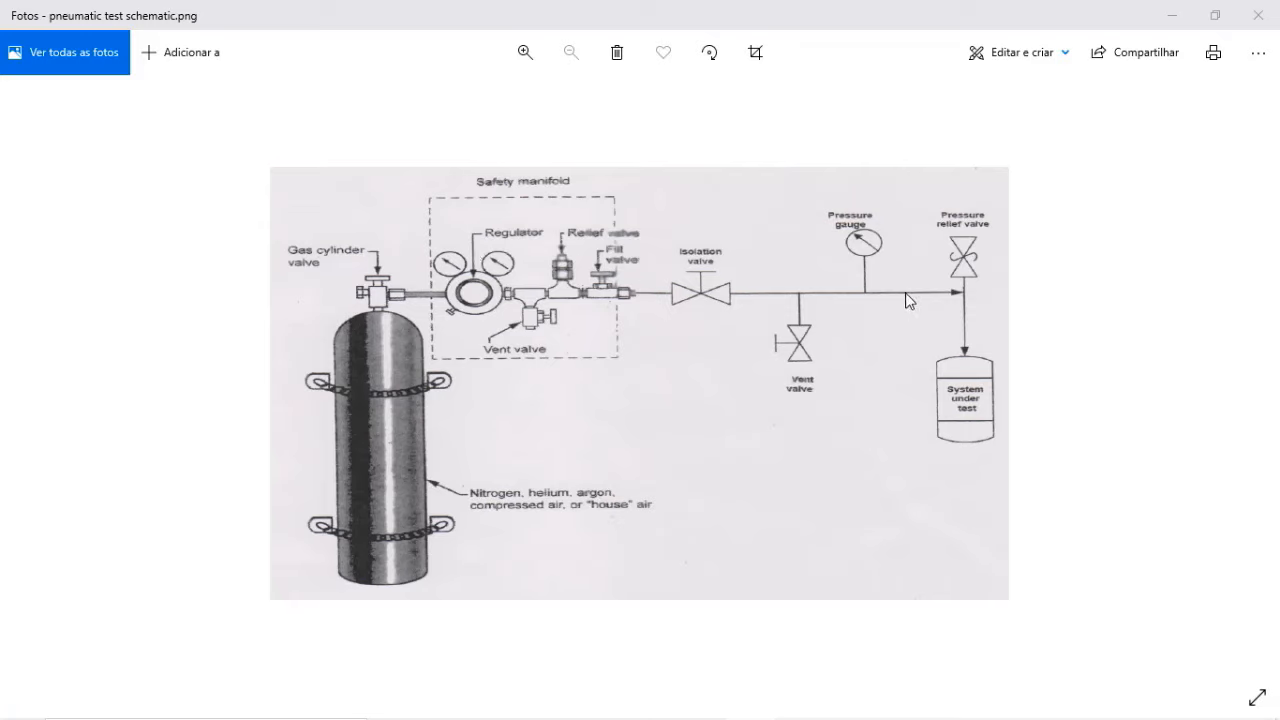
{"action": "mouse_move", "coordinate": [488, 312]}
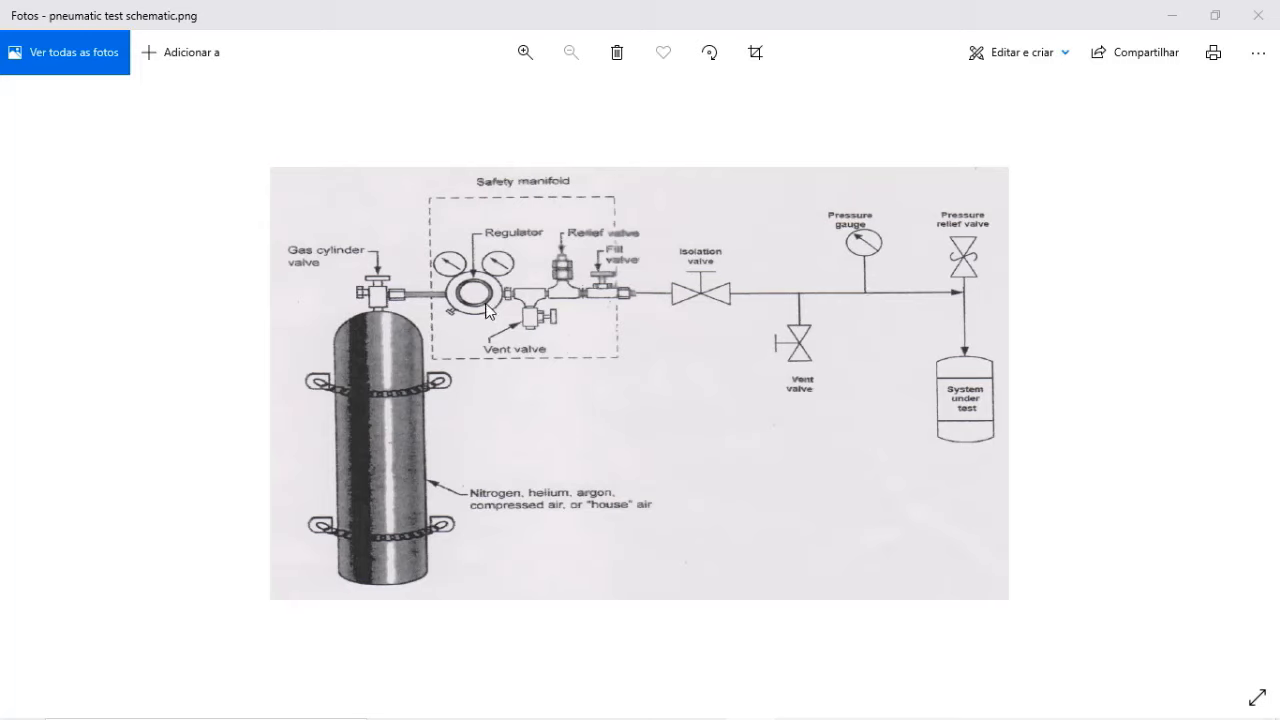
{"action": "mouse_move", "coordinate": [399, 301]}
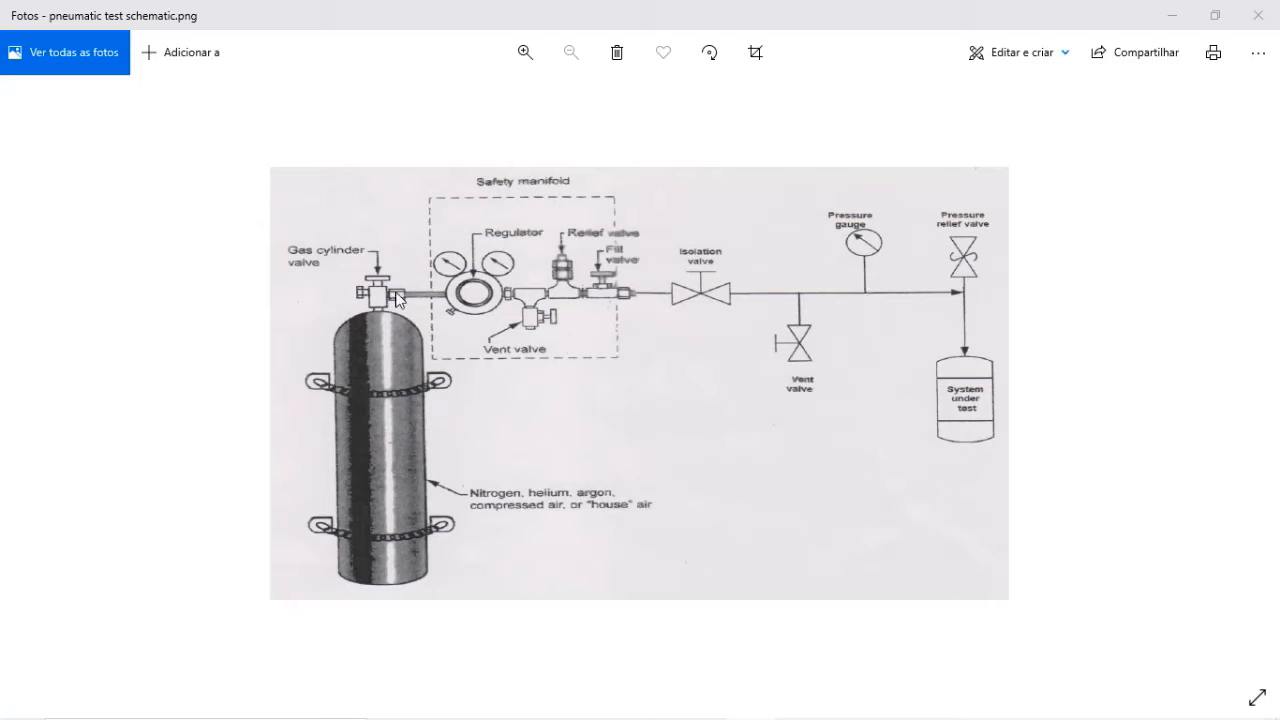
{"action": "mouse_move", "coordinate": [711, 290]}
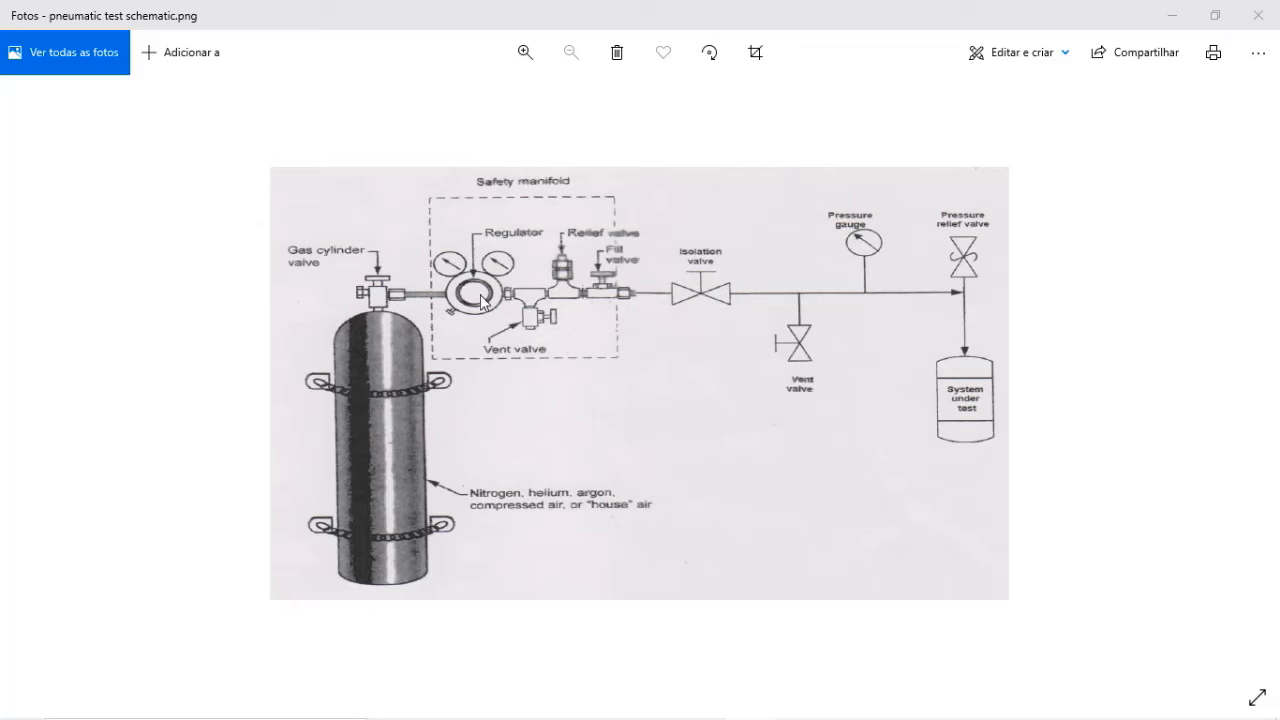
{"action": "mouse_move", "coordinate": [632, 222]}
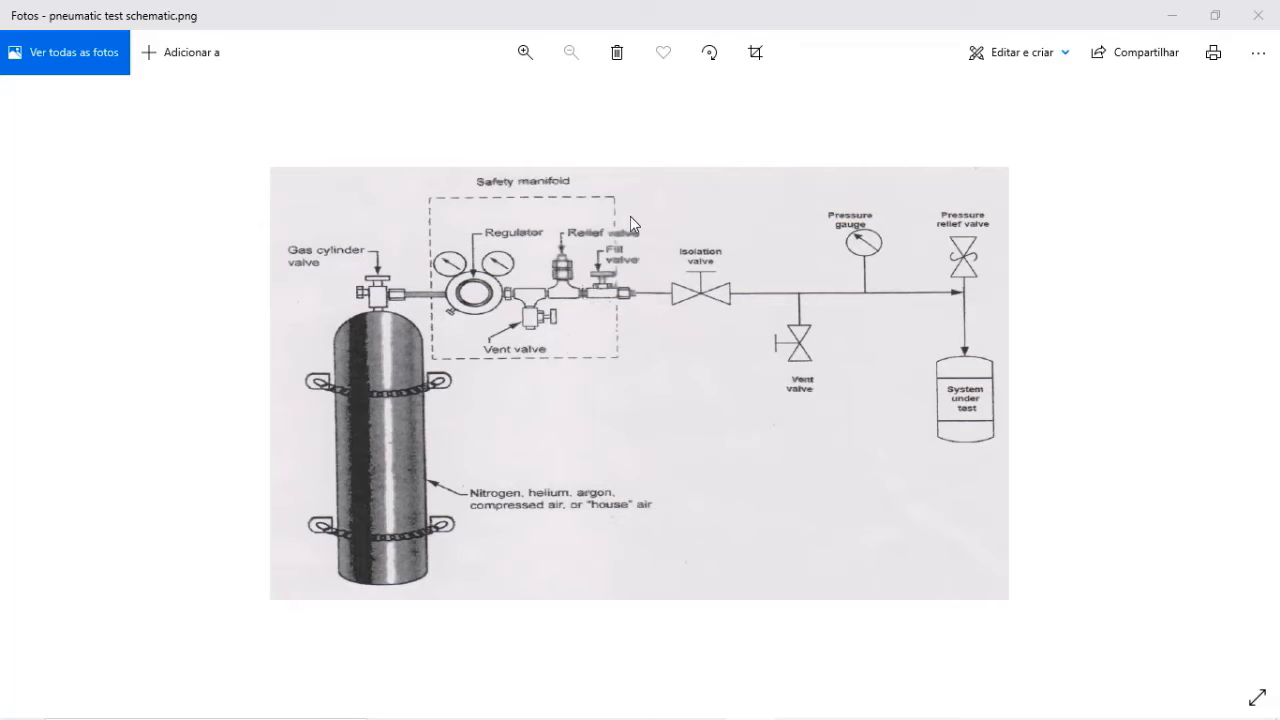
{"action": "mouse_move", "coordinate": [571, 216]}
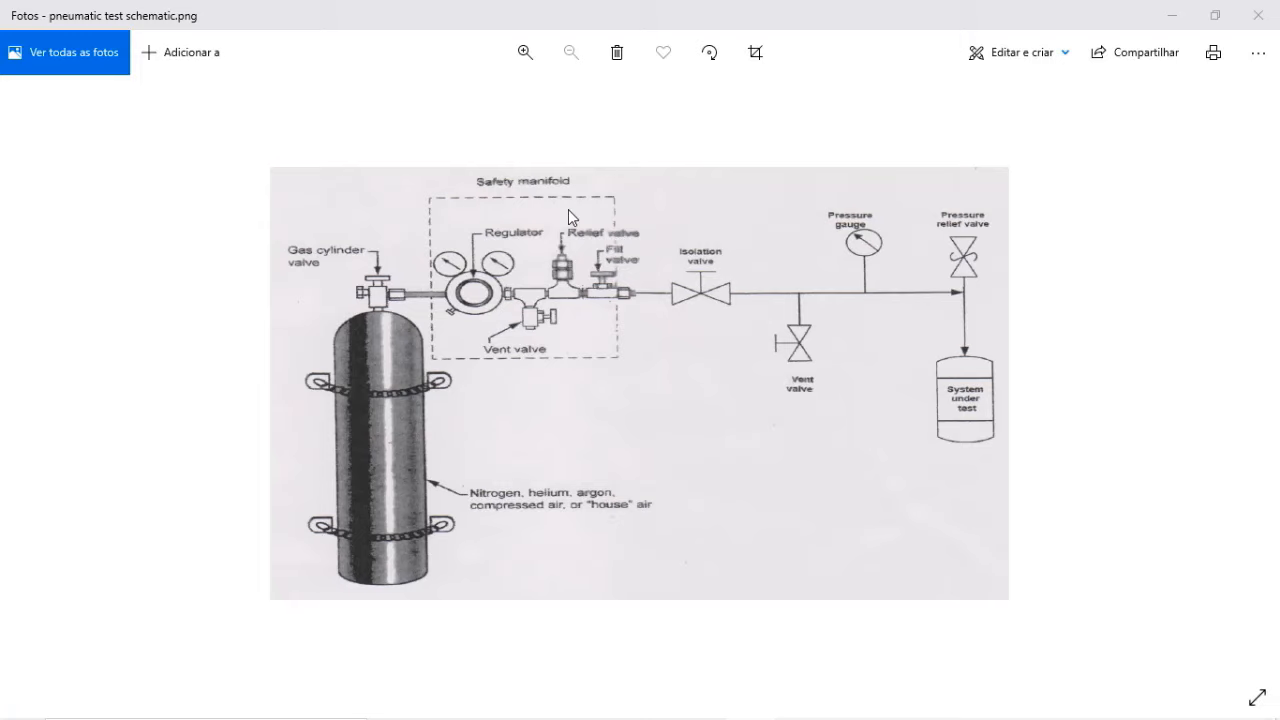
{"action": "mouse_move", "coordinate": [470, 300]}
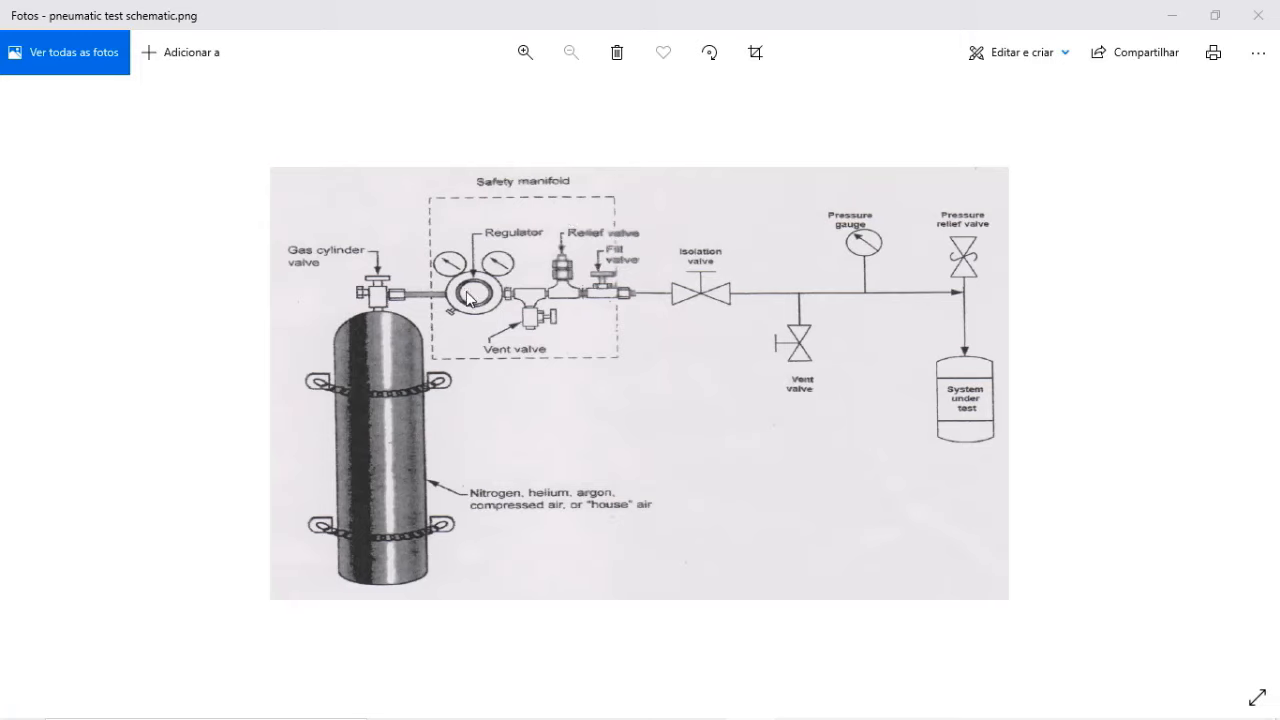
{"action": "mouse_move", "coordinate": [540, 293]}
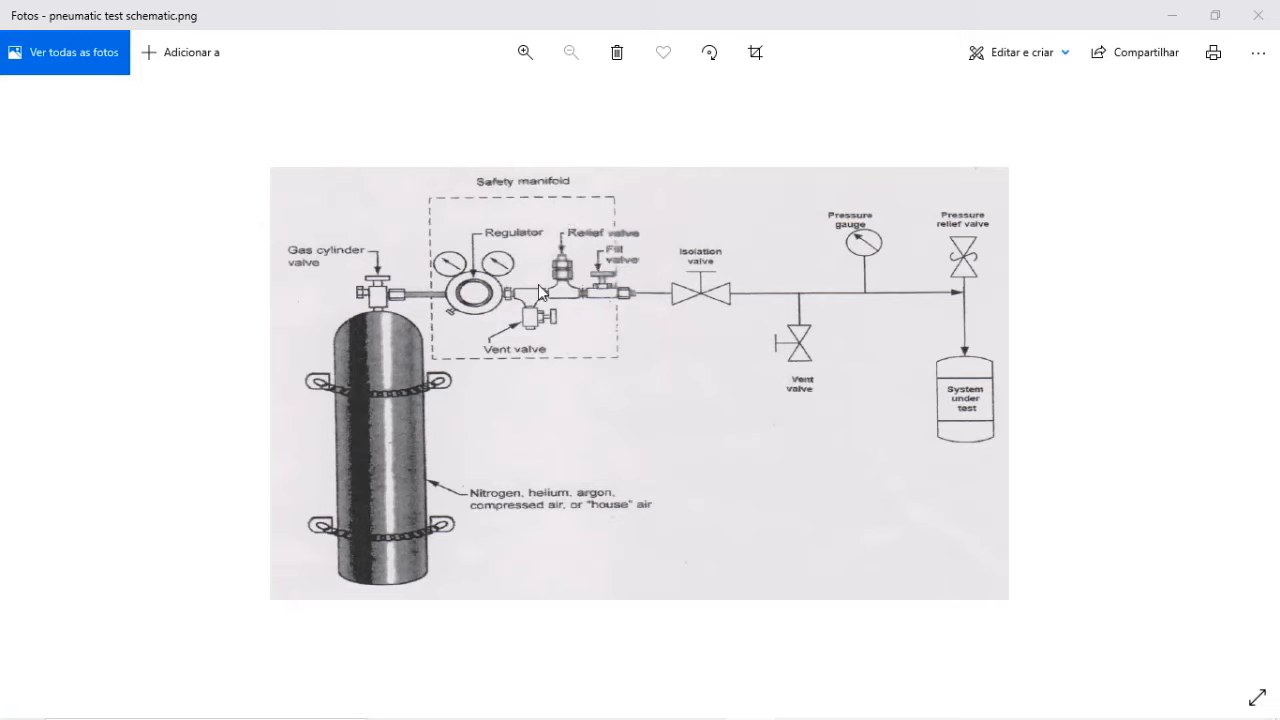
{"action": "mouse_move", "coordinate": [848, 320]}
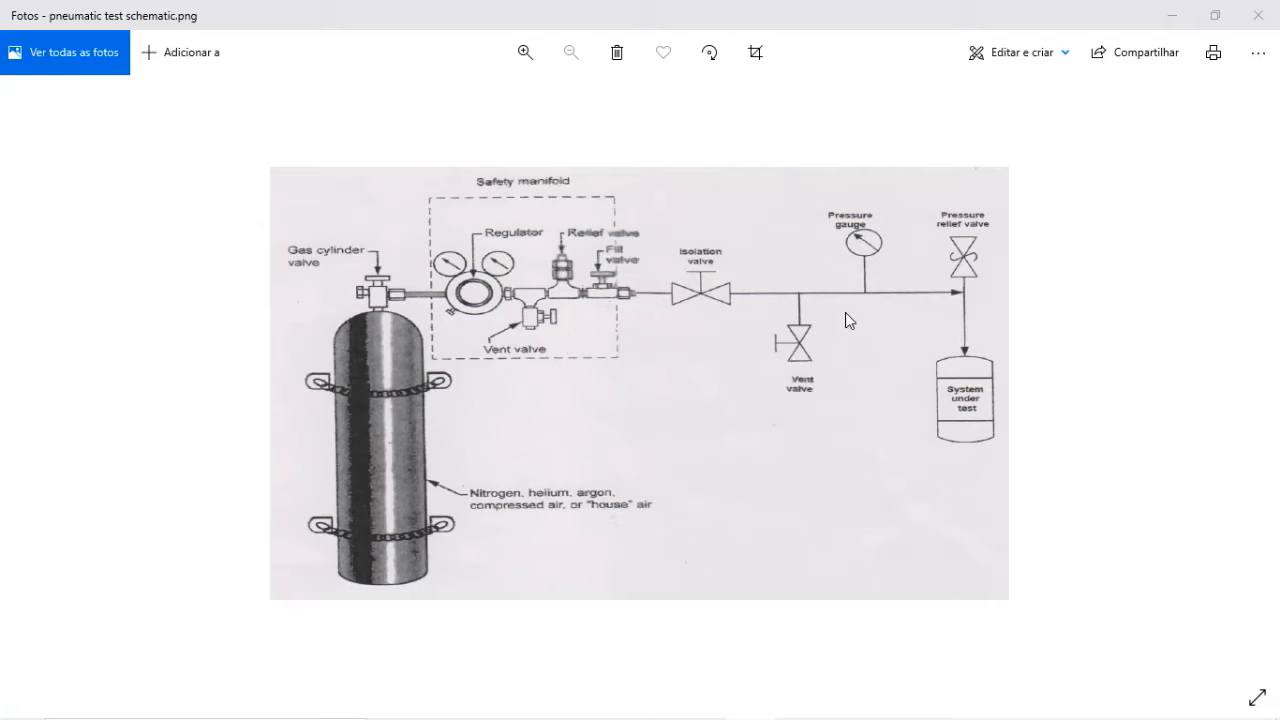
{"action": "mouse_move", "coordinate": [848, 308]}
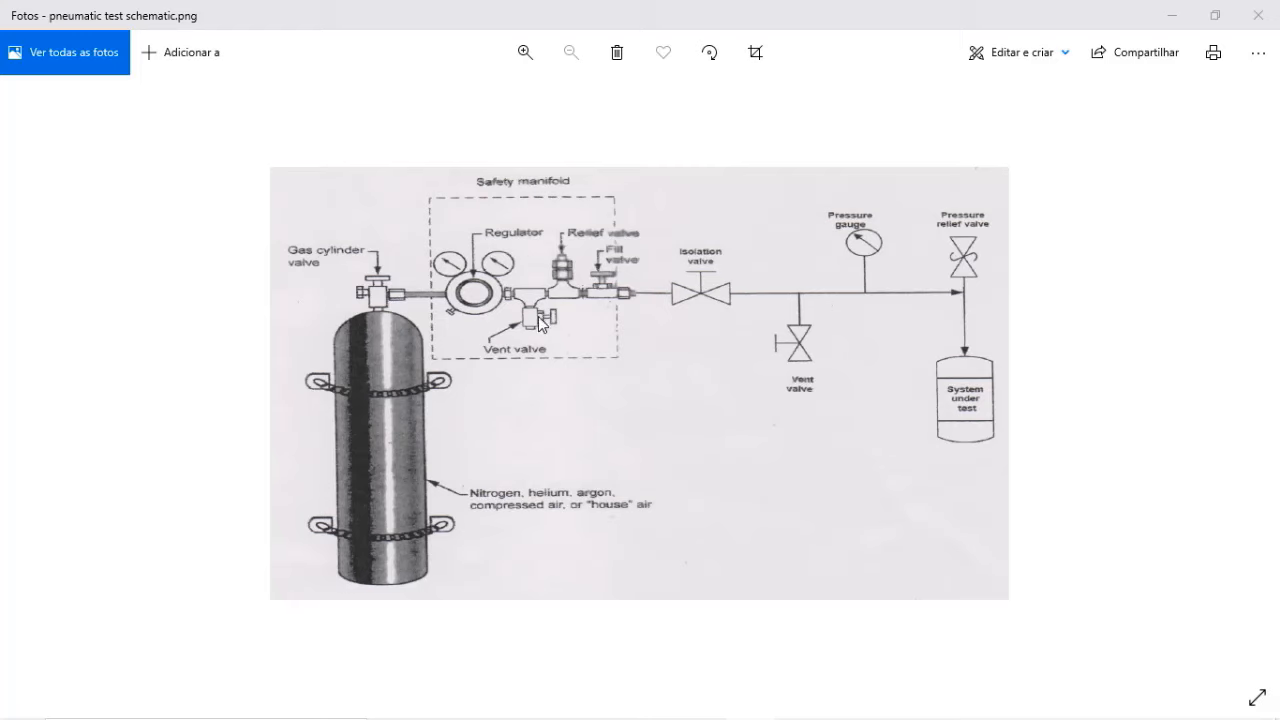
{"action": "mouse_move", "coordinate": [556, 257]}
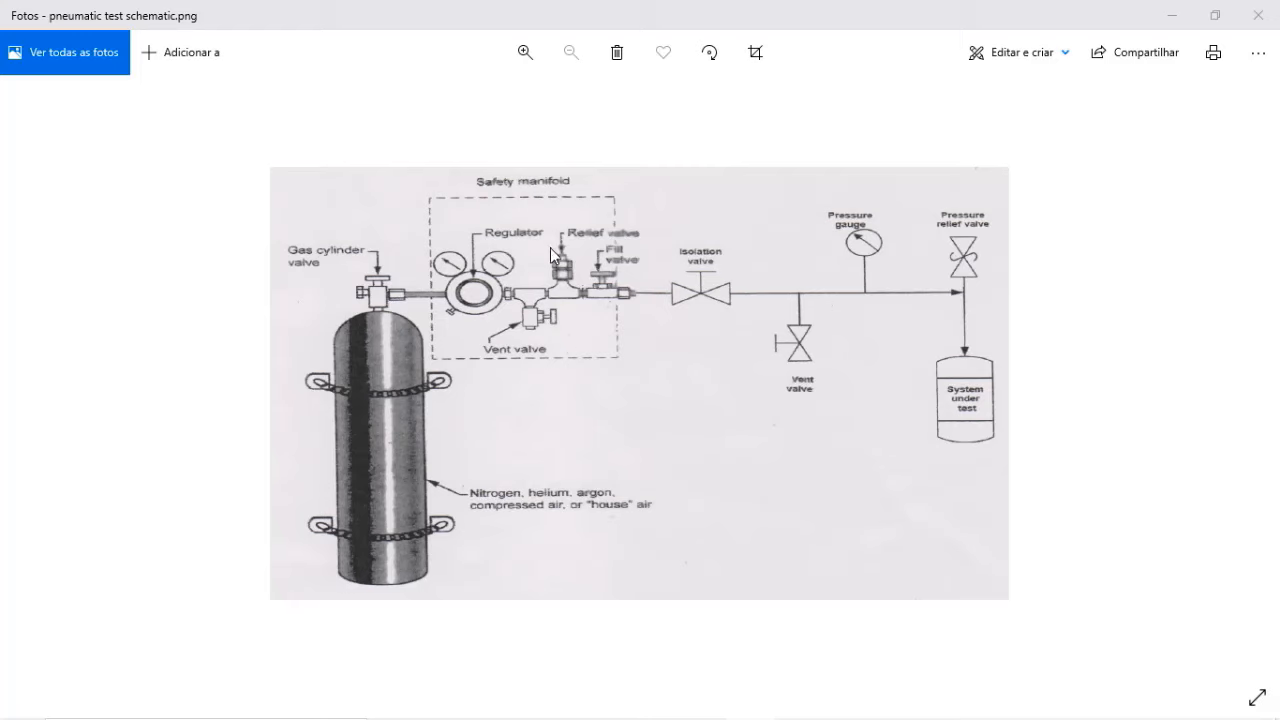
{"action": "mouse_move", "coordinate": [668, 258]}
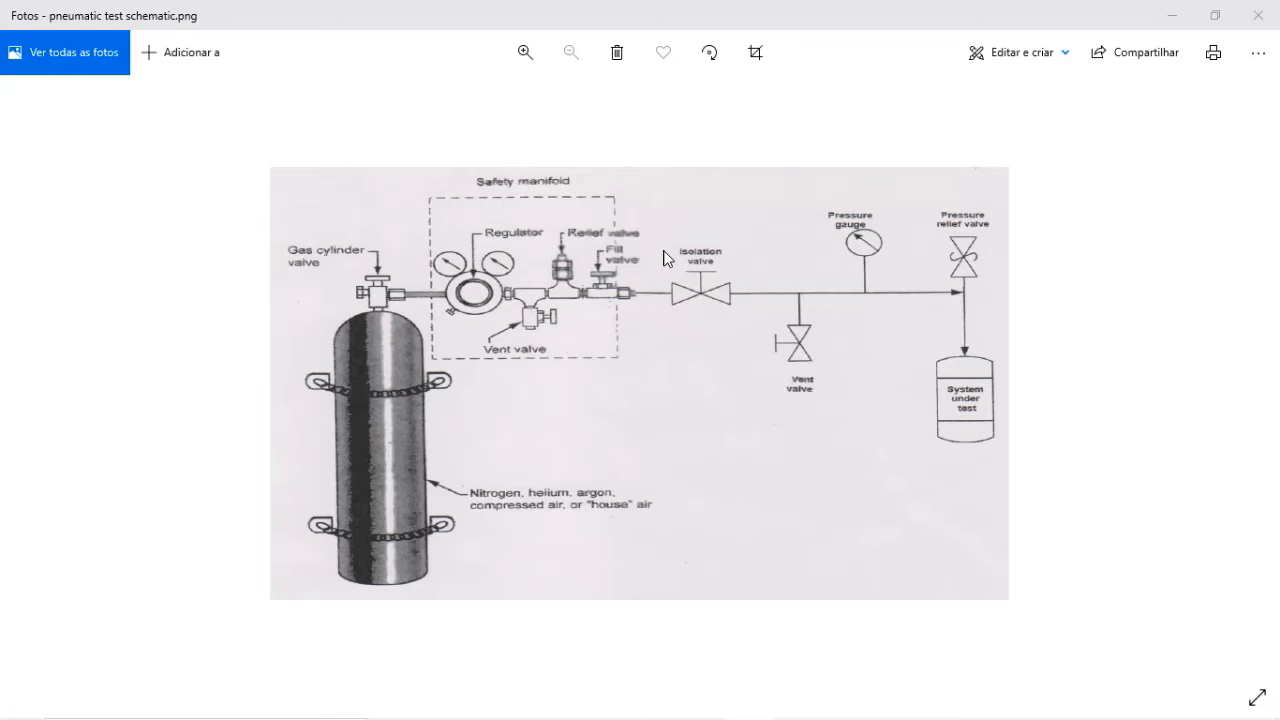
{"action": "mouse_move", "coordinate": [590, 337]}
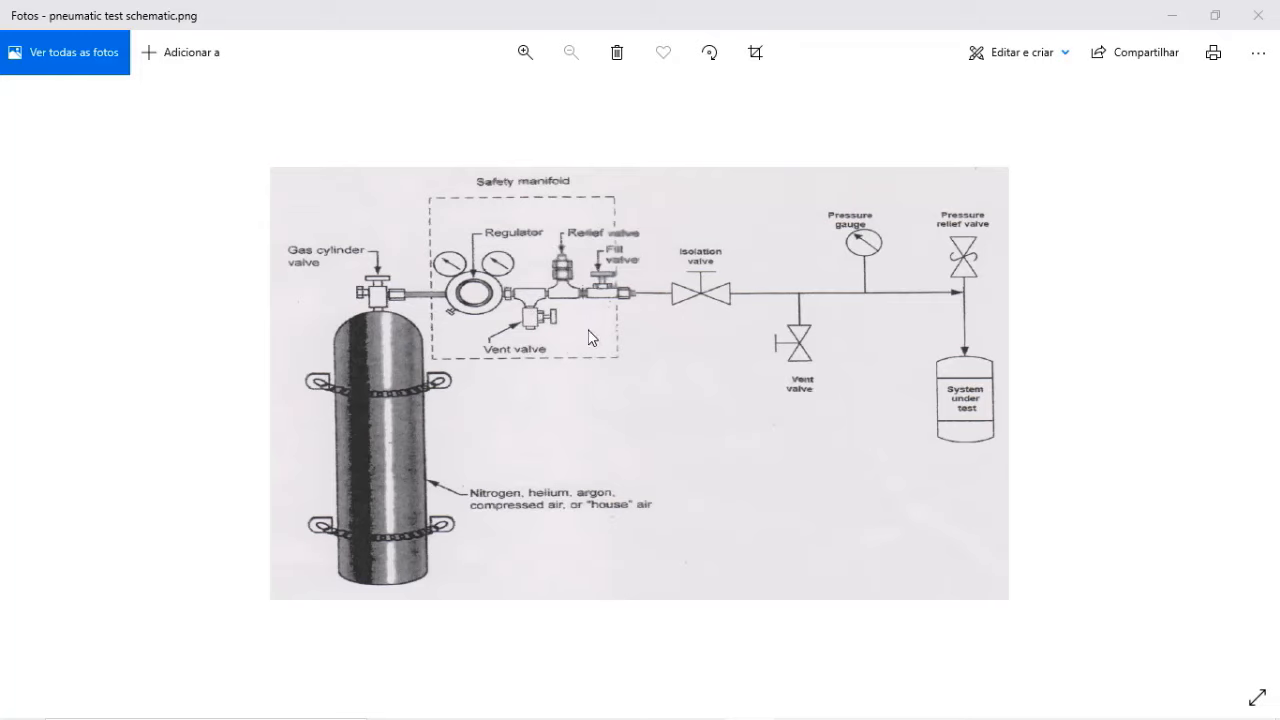
{"action": "mouse_move", "coordinate": [430, 340]}
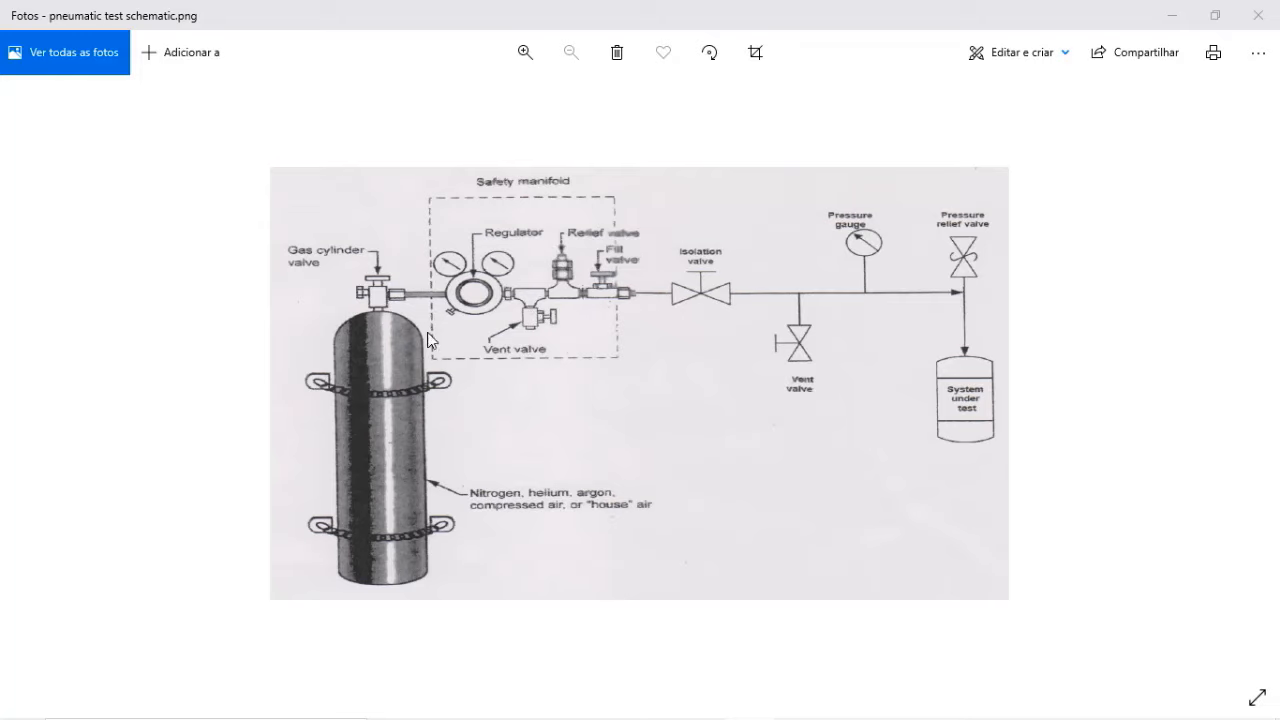
{"action": "mouse_move", "coordinate": [672, 245]}
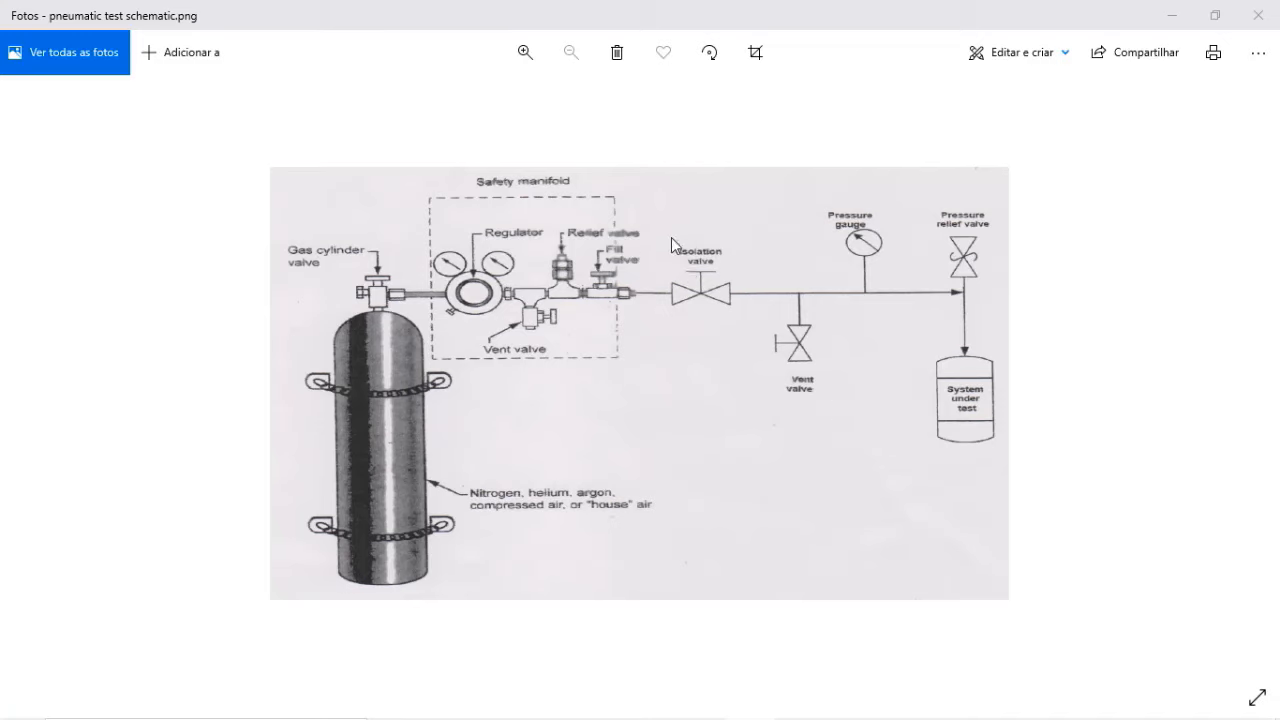
{"action": "mouse_move", "coordinate": [686, 301]}
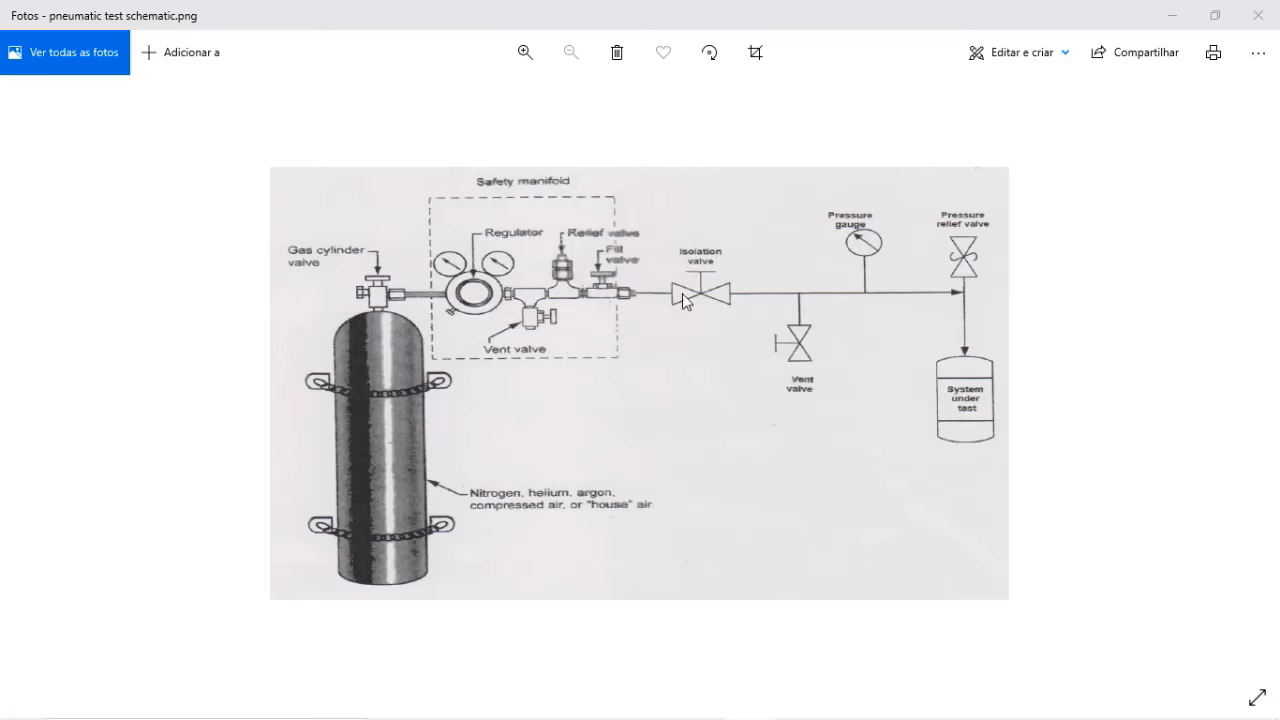
{"action": "mouse_move", "coordinate": [730, 295]}
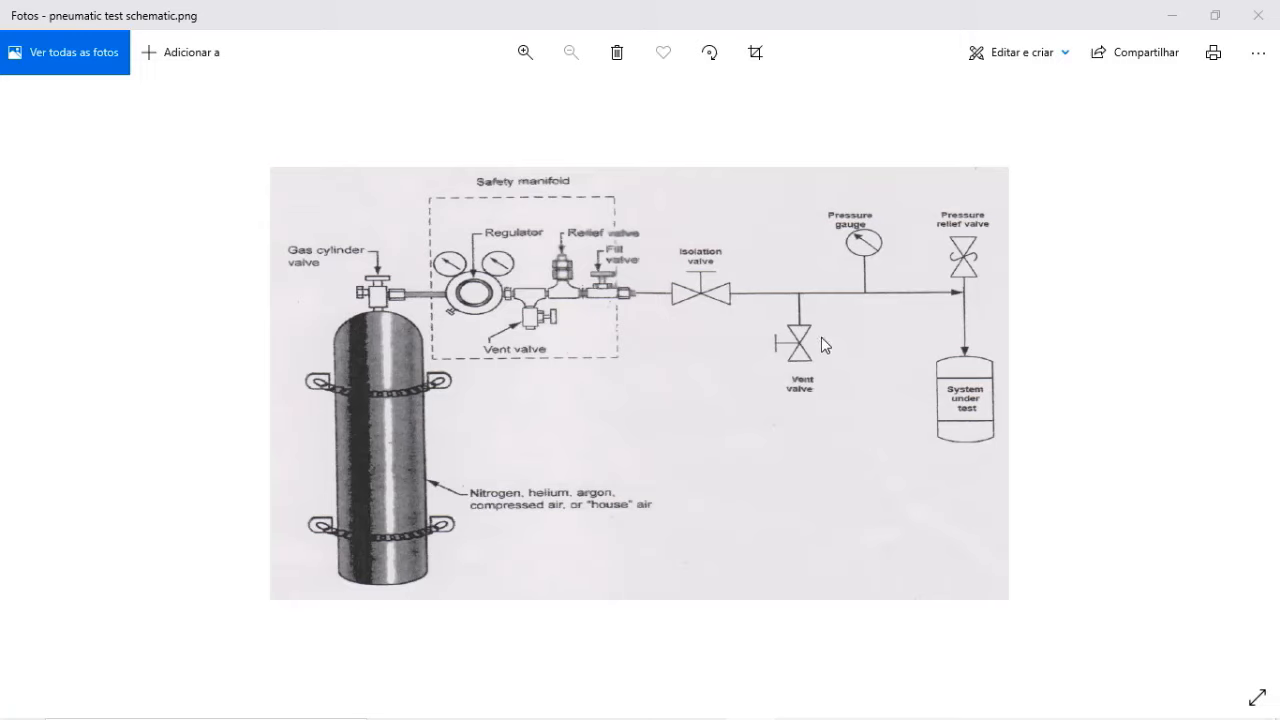
{"action": "mouse_move", "coordinate": [770, 355]}
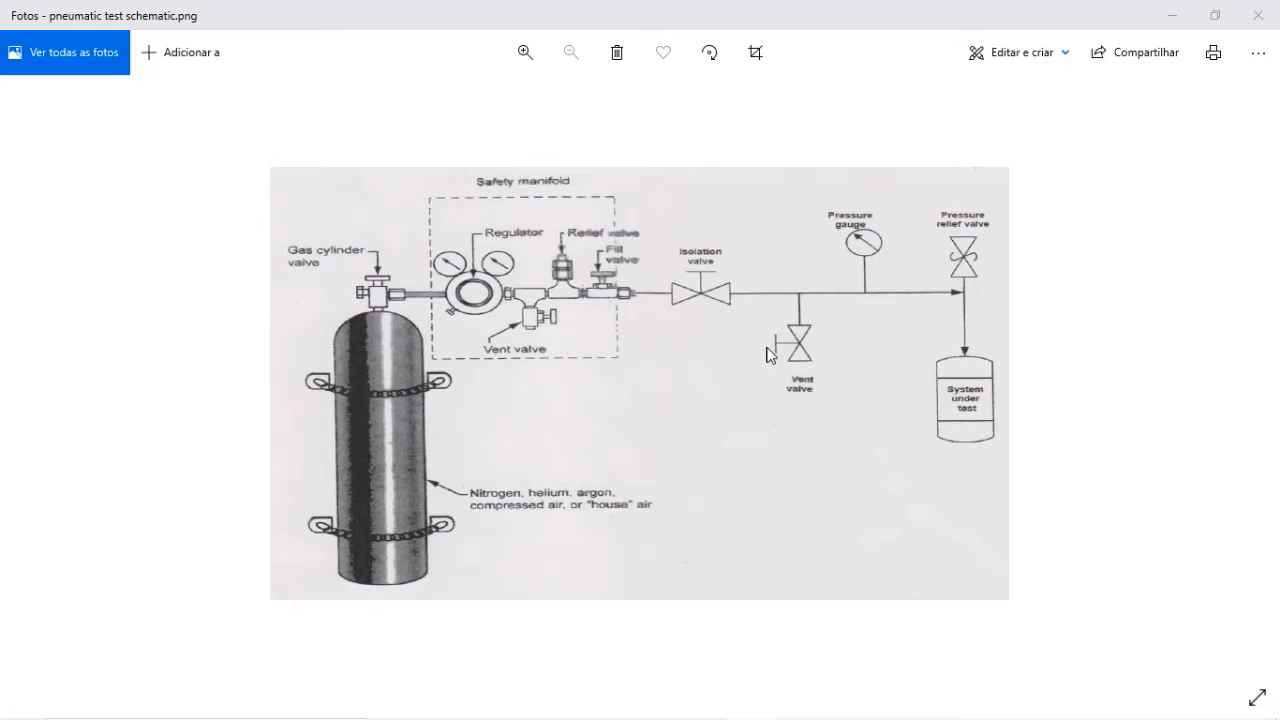
{"action": "mouse_move", "coordinate": [808, 333]}
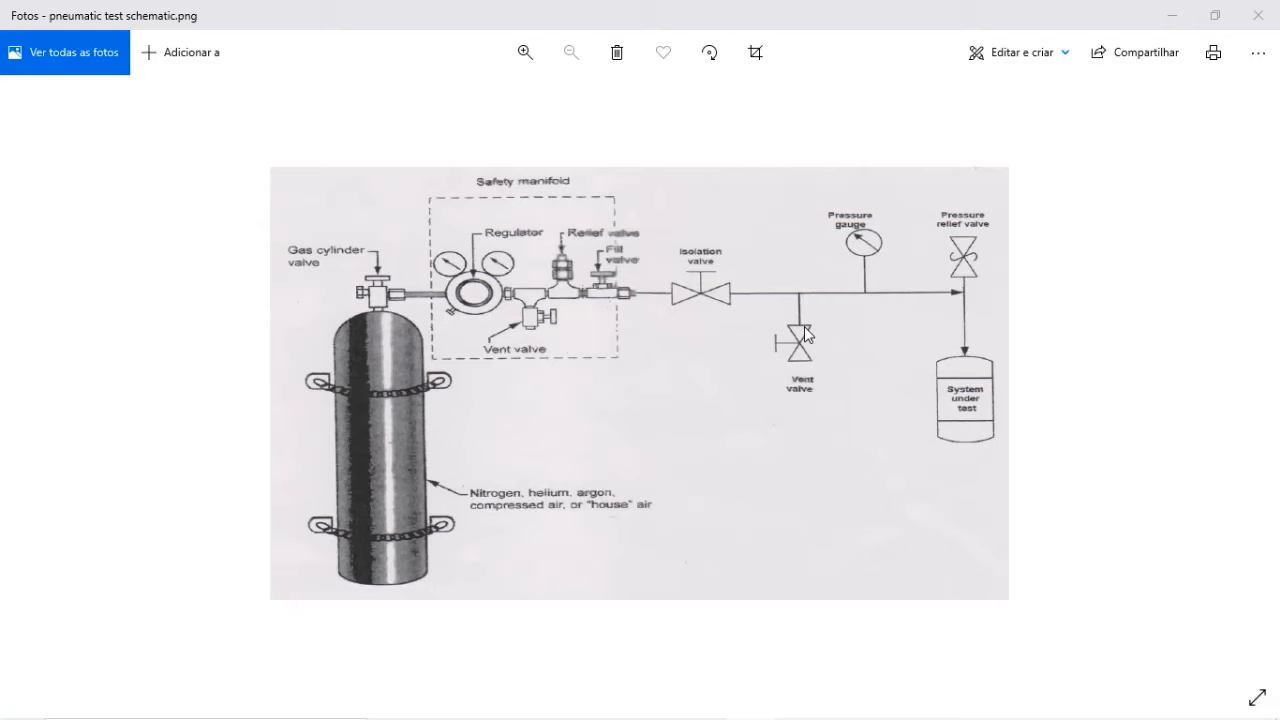
{"action": "mouse_move", "coordinate": [808, 332]}
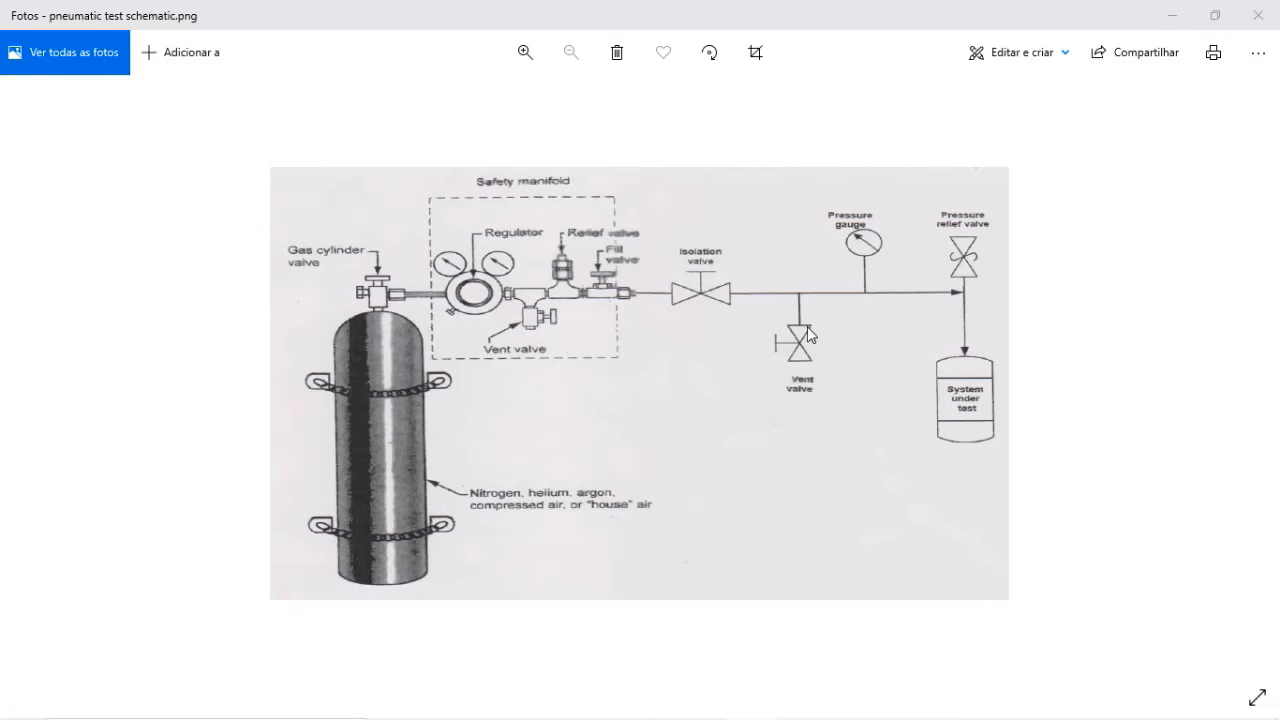
{"action": "mouse_move", "coordinate": [878, 272]}
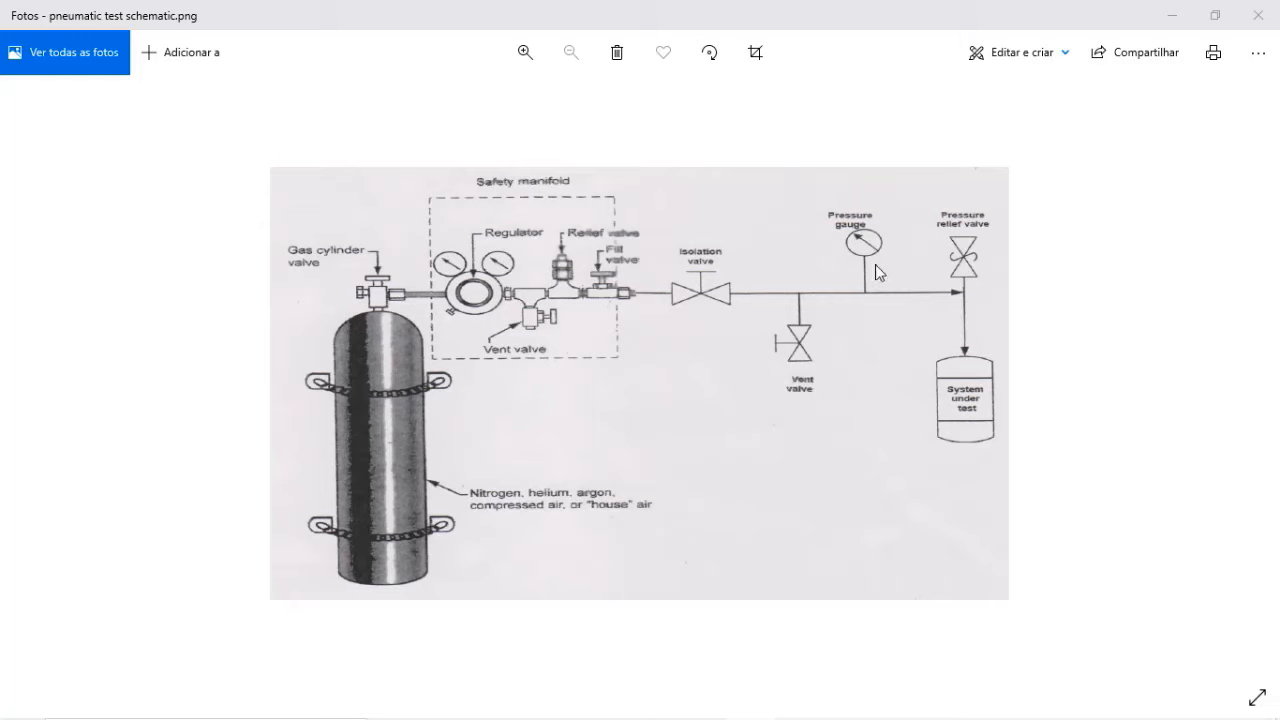
{"action": "mouse_move", "coordinate": [798, 188]}
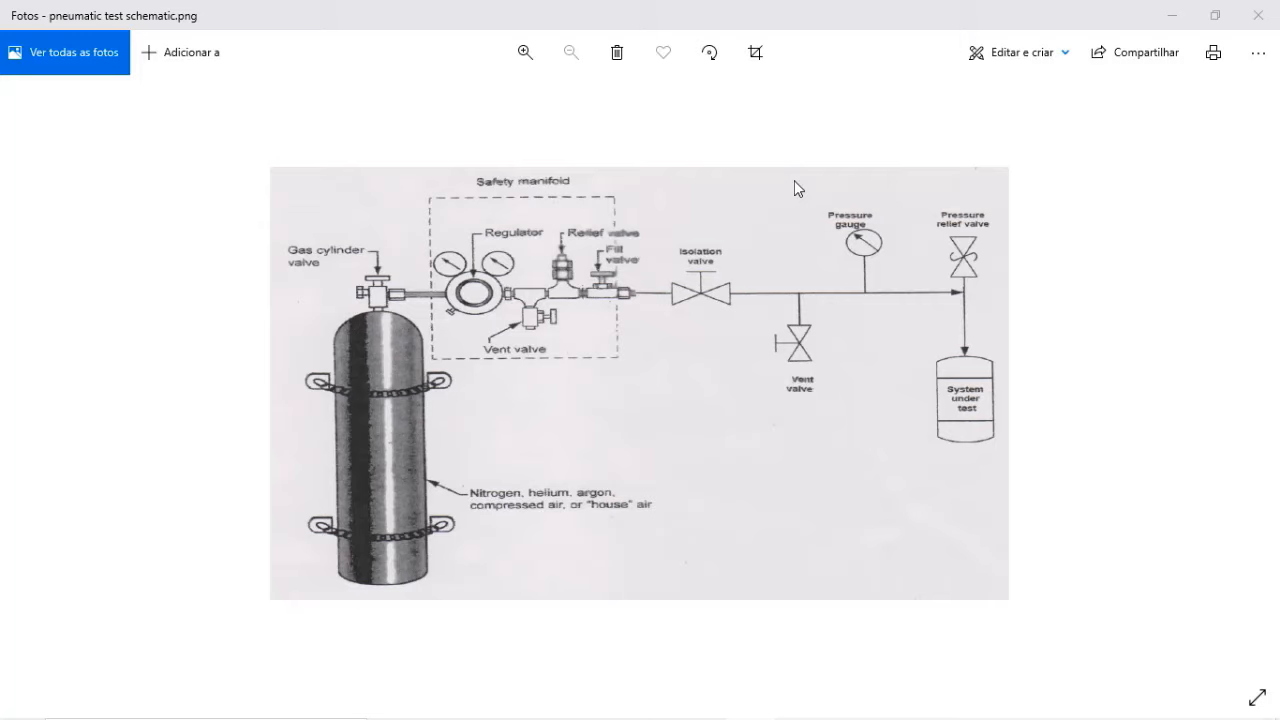
{"action": "mouse_move", "coordinate": [1003, 348]}
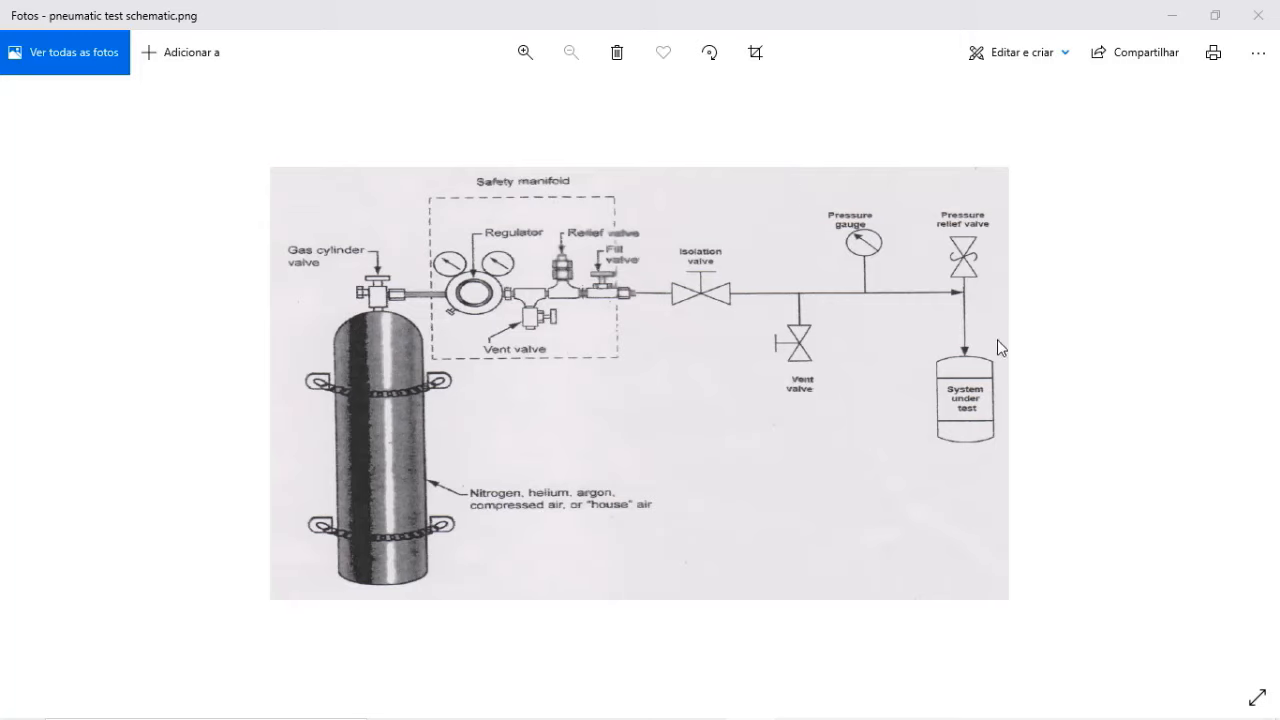
{"action": "mouse_move", "coordinate": [1022, 215]}
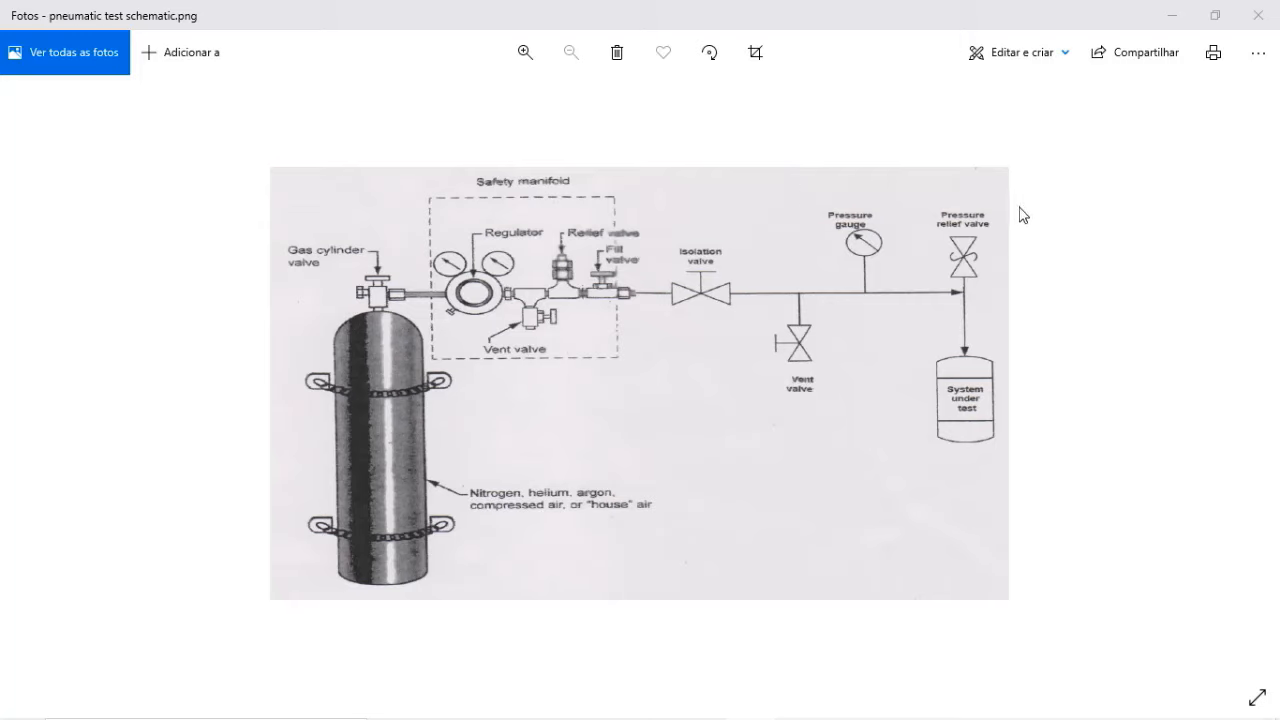
{"action": "mouse_move", "coordinate": [1000, 208]}
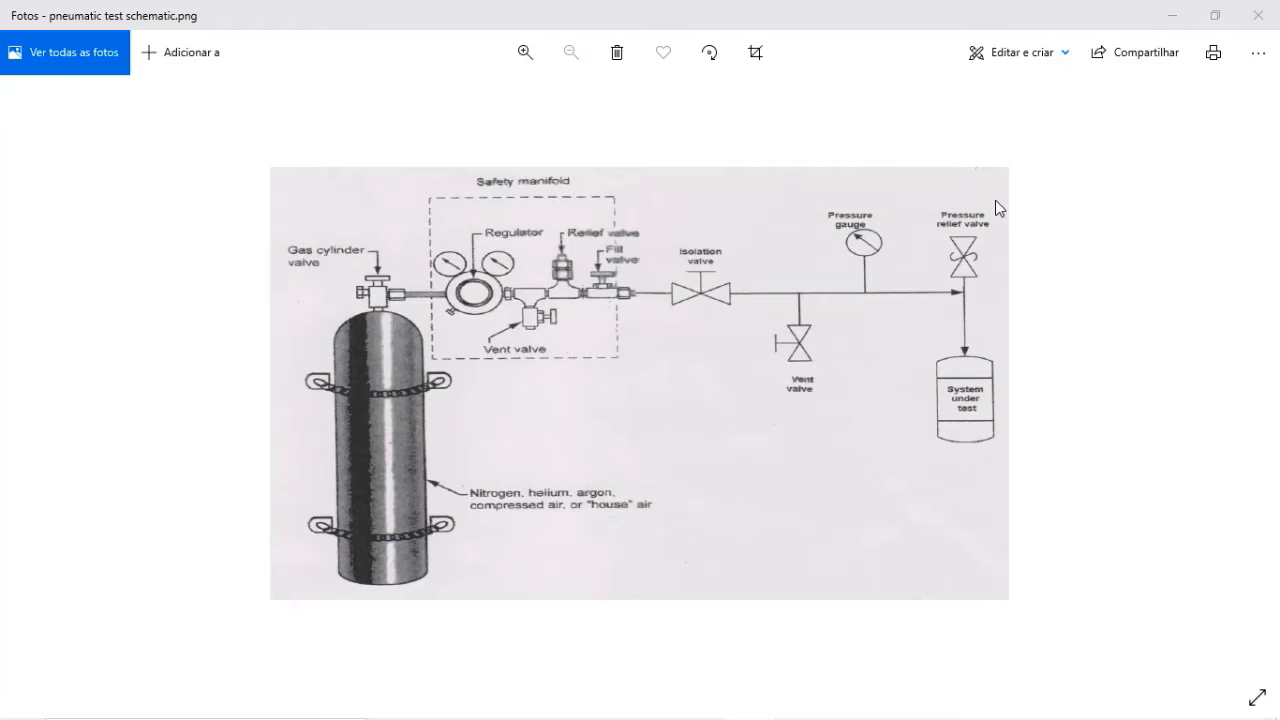
{"action": "mouse_move", "coordinate": [956, 454]}
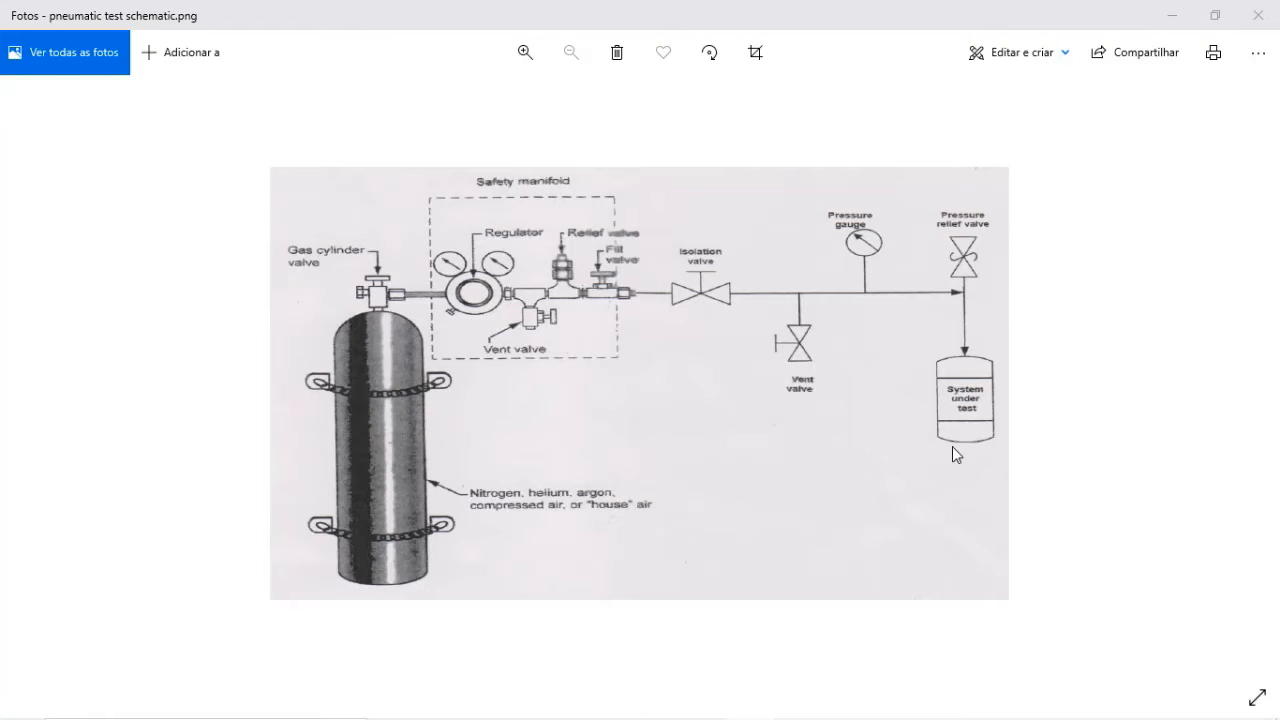